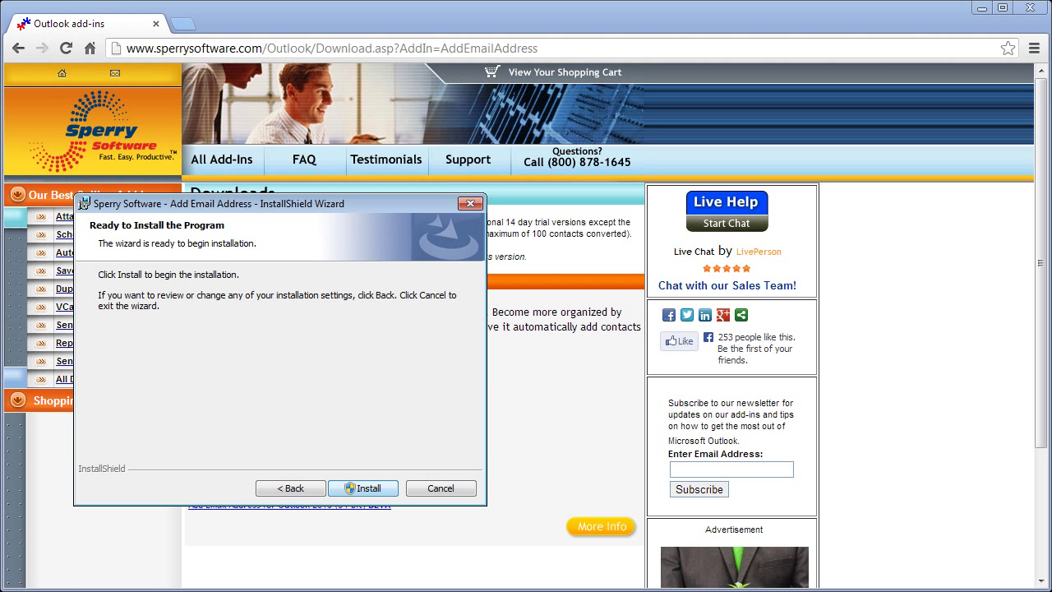
Install the Sperry Software Add Email Address add-in and finish the setup wizard.
{"action": "left_click", "coordinate": [363, 486]}
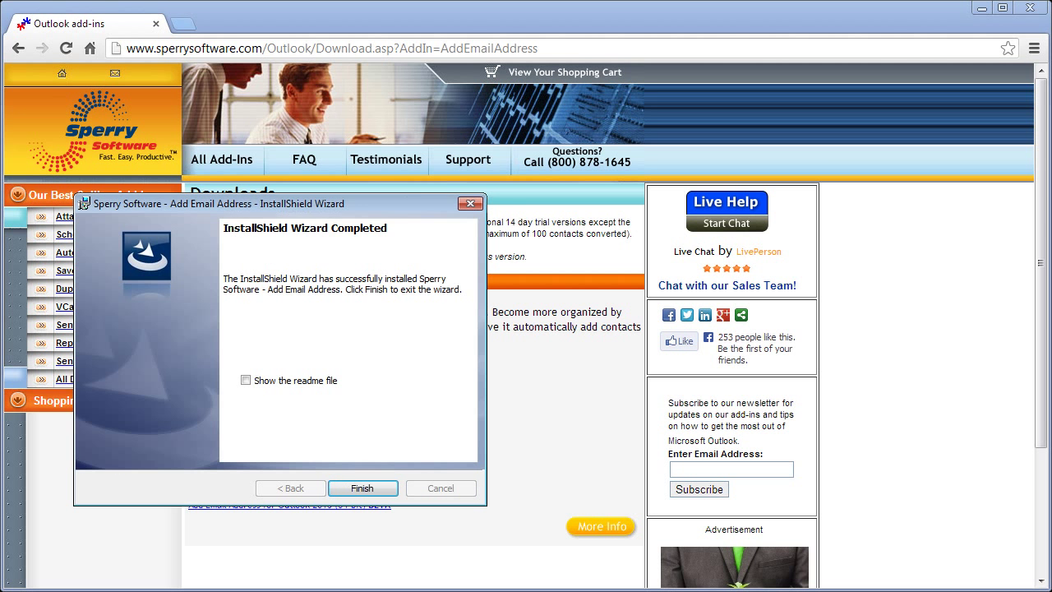
{"action": "left_click", "coordinate": [361, 486]}
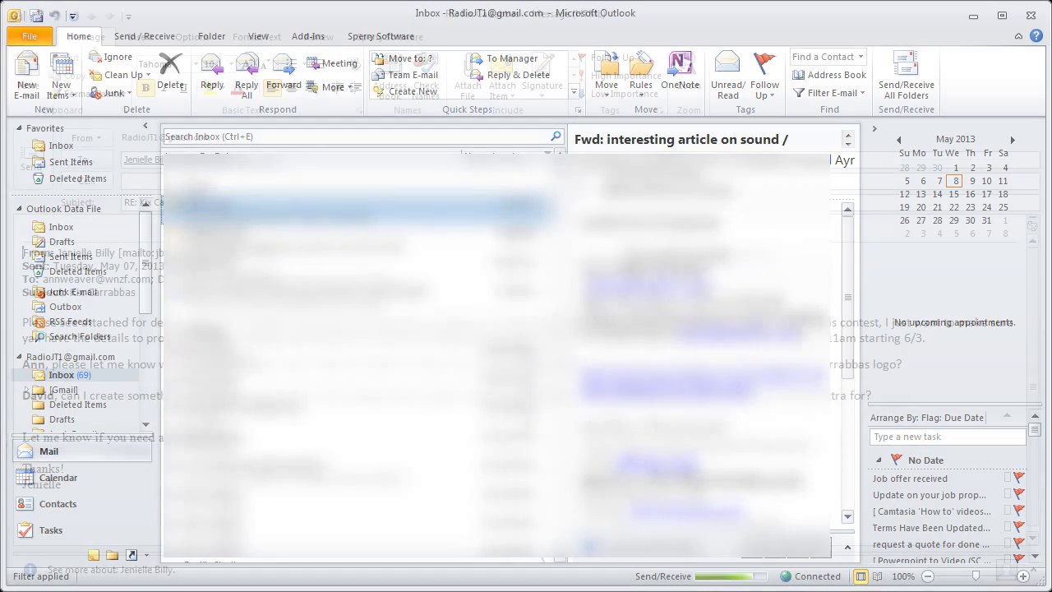
{"action": "left_click", "coordinate": [211, 74]}
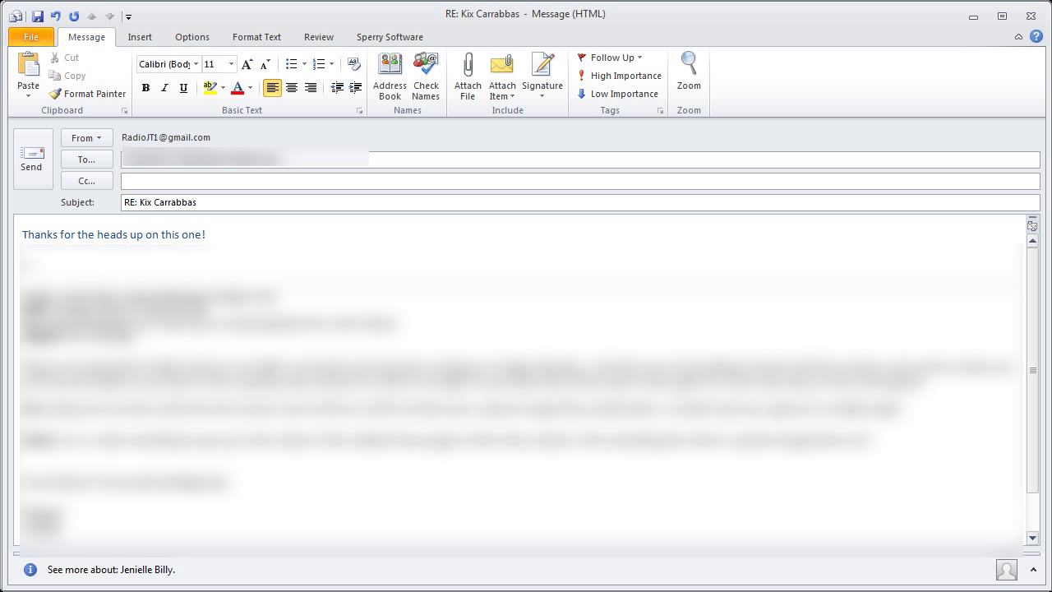